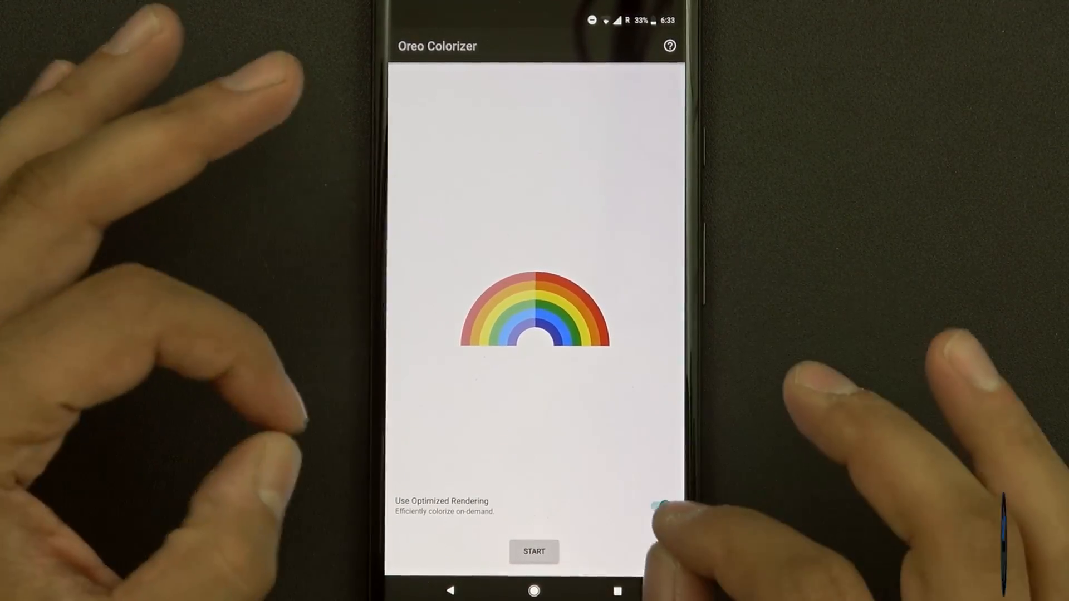
Switch the Use Optimized Rendering toggle on so colours render vivid on demand
click(659, 505)
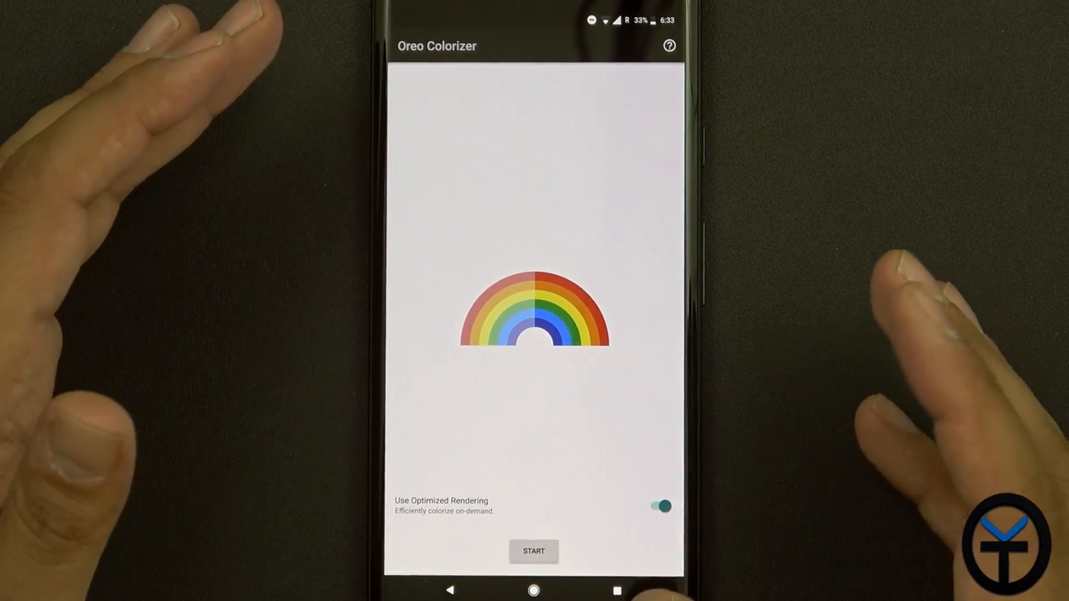